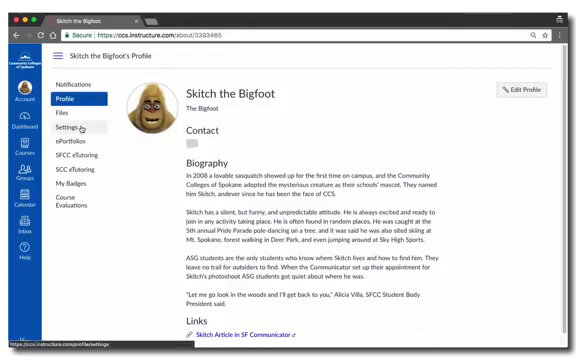
Step: Open account Settings and start registering a new contact method
{"action": "left_click", "coordinate": [71, 128]}
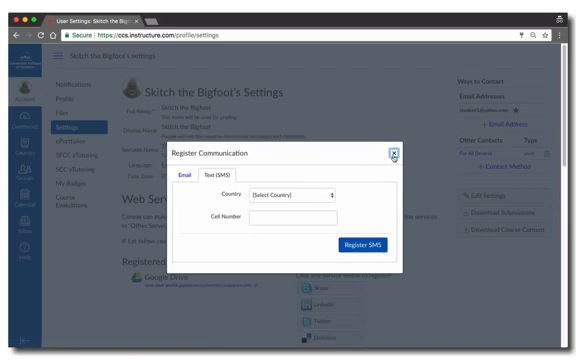
Step: Dismiss the Register Communication dialog and head to Notifications
{"action": "left_click", "coordinate": [393, 155]}
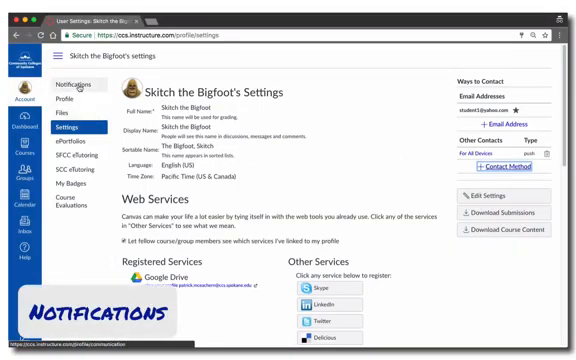
{"action": "left_click", "coordinate": [72, 84]}
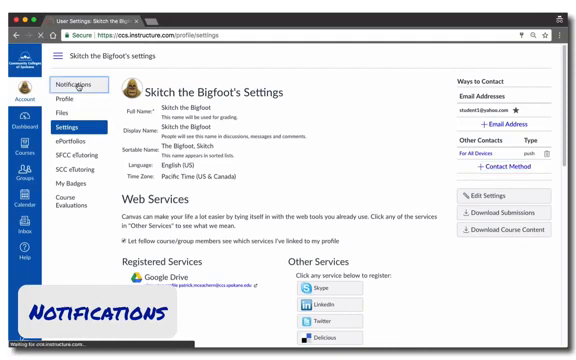
Step: Load the Notification Preferences page and scroll through the activity list
{"action": "left_click", "coordinate": [73, 85]}
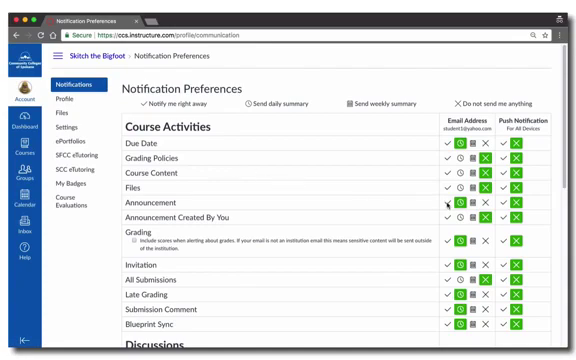
{"action": "scroll", "scroll_direction": "down", "scroll_amount": 3}
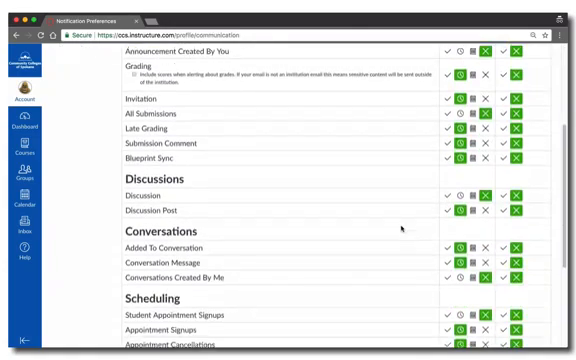
Step: Set Conversation Message email to immediate and Discussion Post push to immediate
{"action": "scroll", "scroll_direction": "down", "scroll_amount": 3}
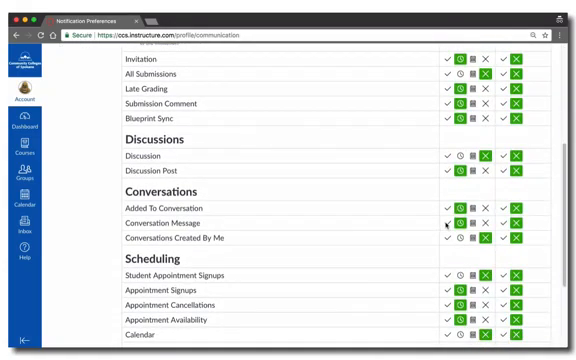
{"action": "left_click", "coordinate": [448, 223]}
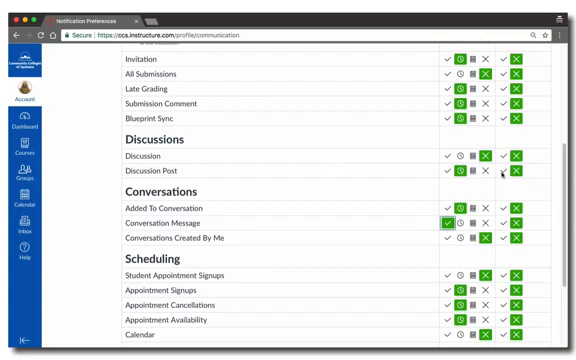
{"action": "left_click", "coordinate": [497, 173]}
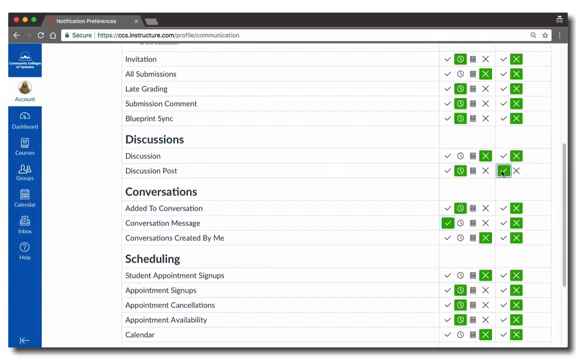